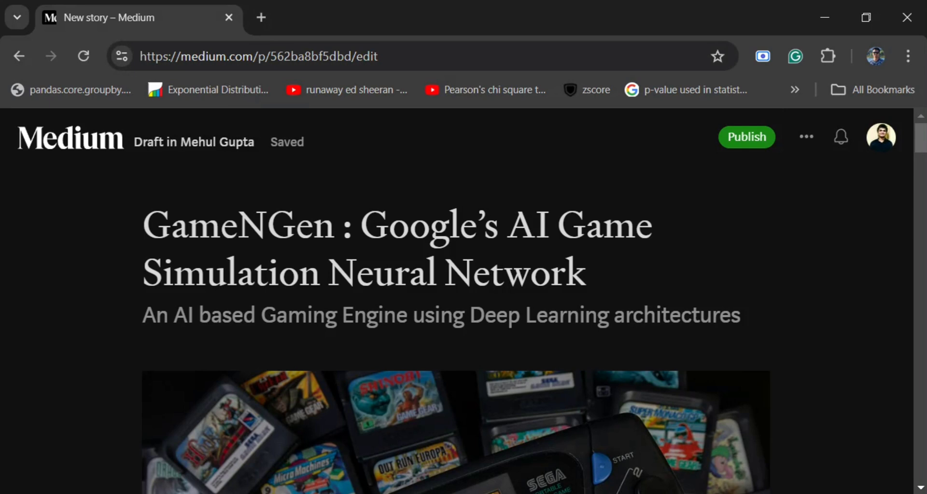
# Scroll from the title through the intro and quote to the DOOM results paragraph, placing the cursor in the italic passage.
pyautogui.scroll(-3)
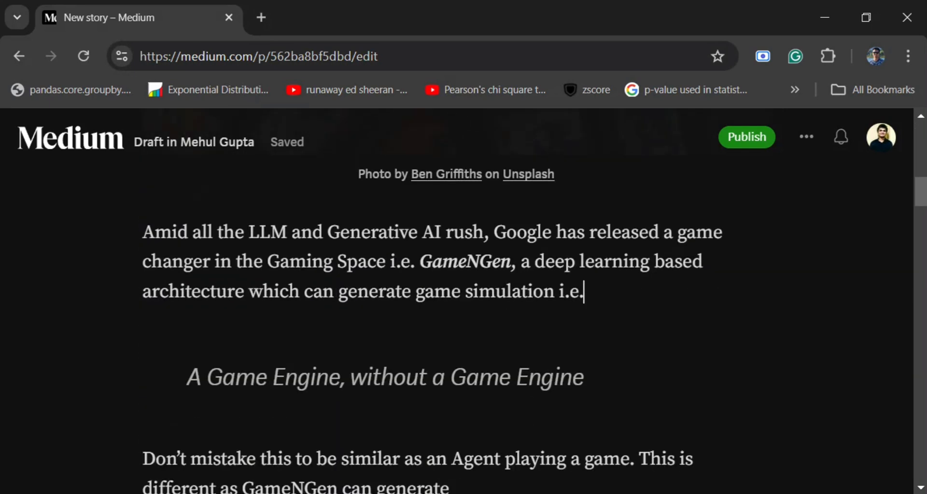
pyautogui.scroll(-3)
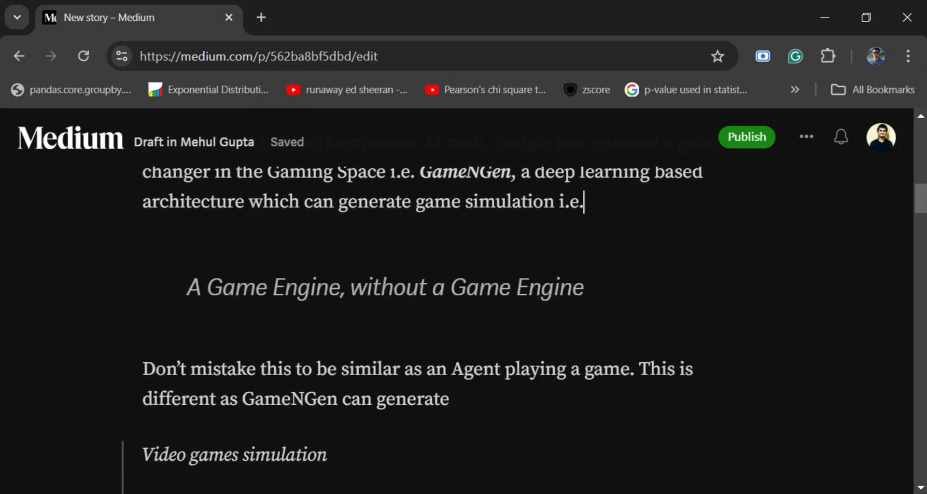
pyautogui.scroll(-3)
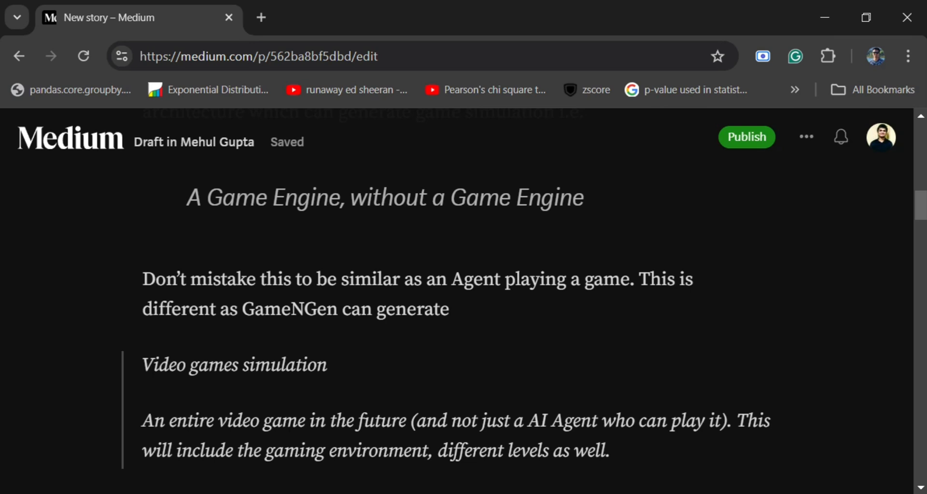
pyautogui.scroll(3)
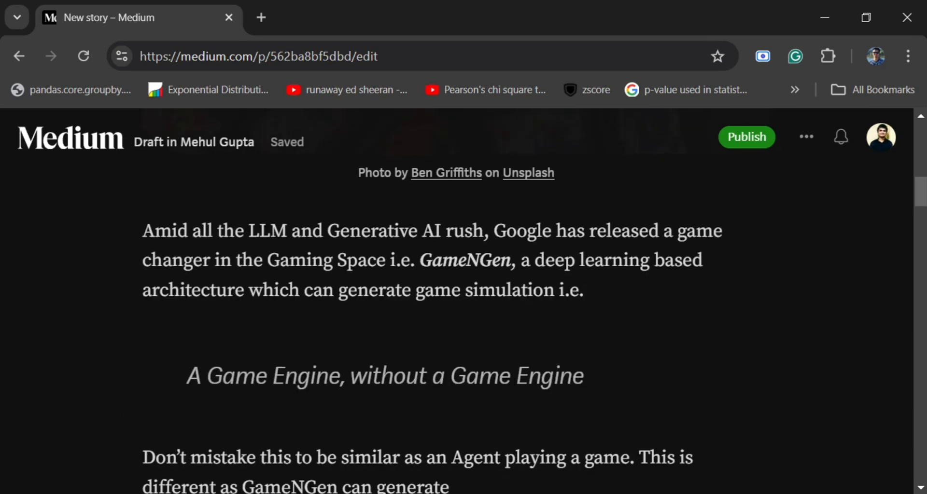
pyautogui.scroll(-3)
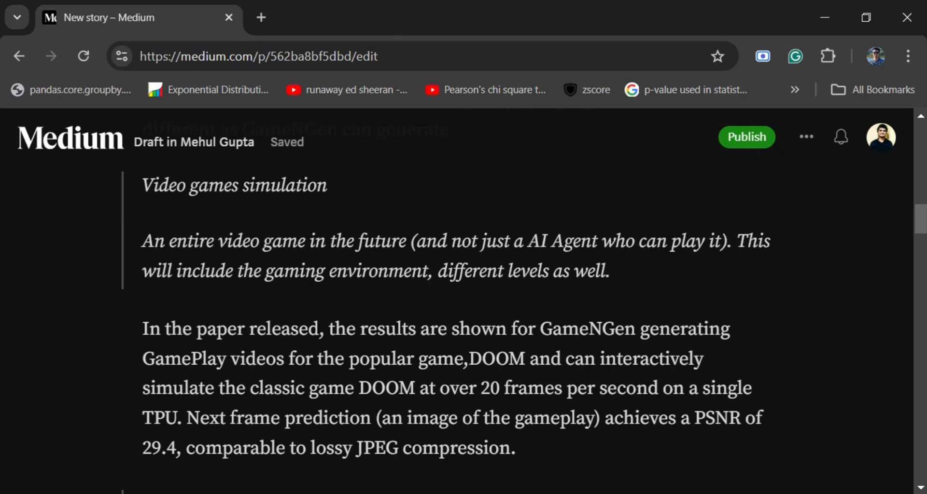
pyautogui.click(374, 241)
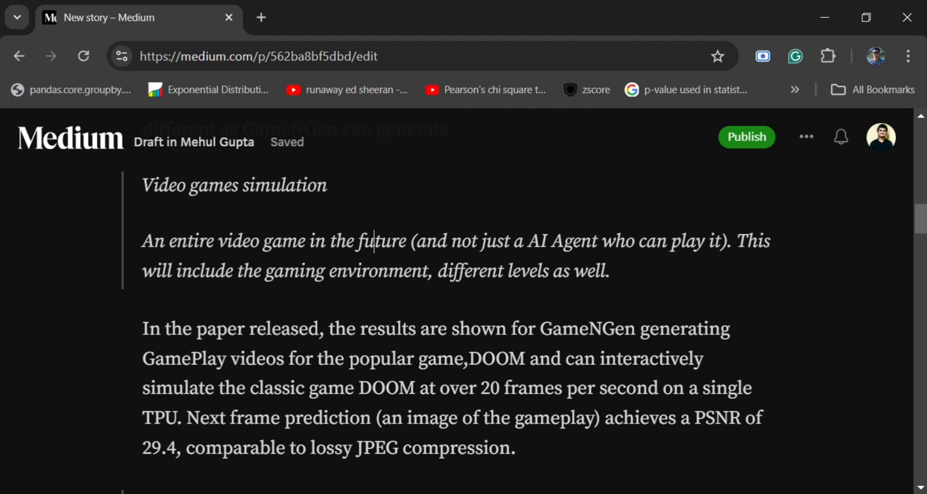
# Scroll past the Note block on DOOM and PSNR to the 'Surprisingly, Human raters…' pull quote.
pyautogui.scroll(-3)
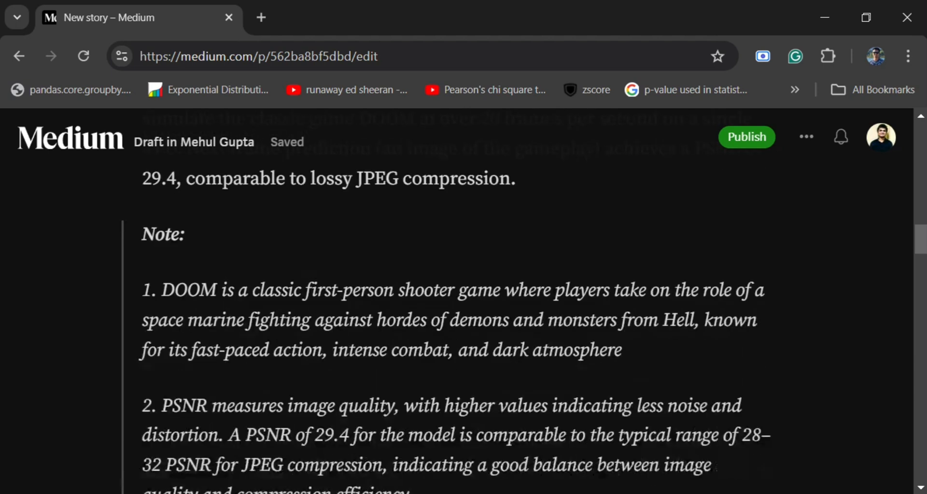
pyautogui.scroll(-3)
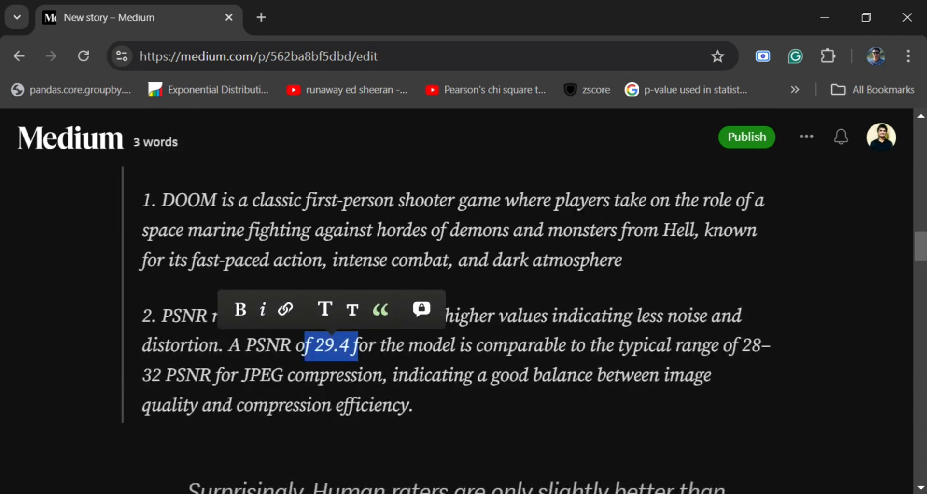
pyautogui.scroll(-3)
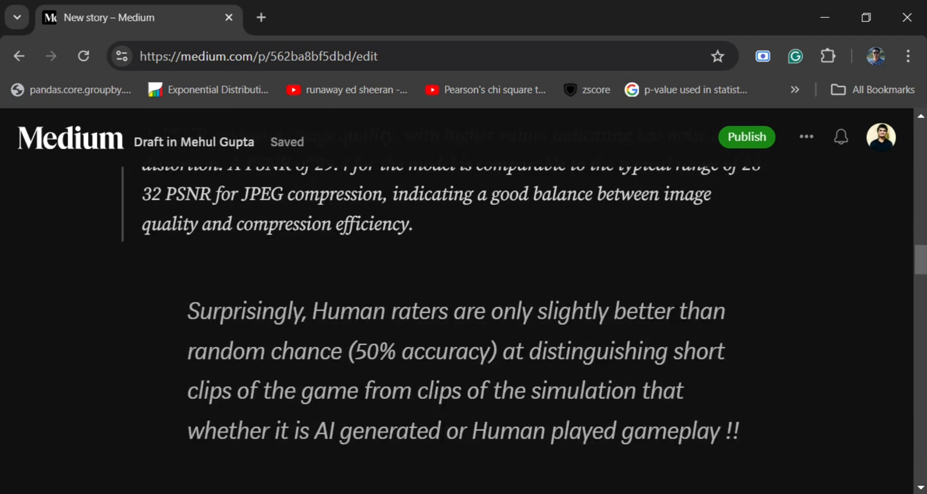
# Select across the pull quote, then scroll down to the '1. Data Generation' heading about the RL agent.
pyautogui.scroll(-3)
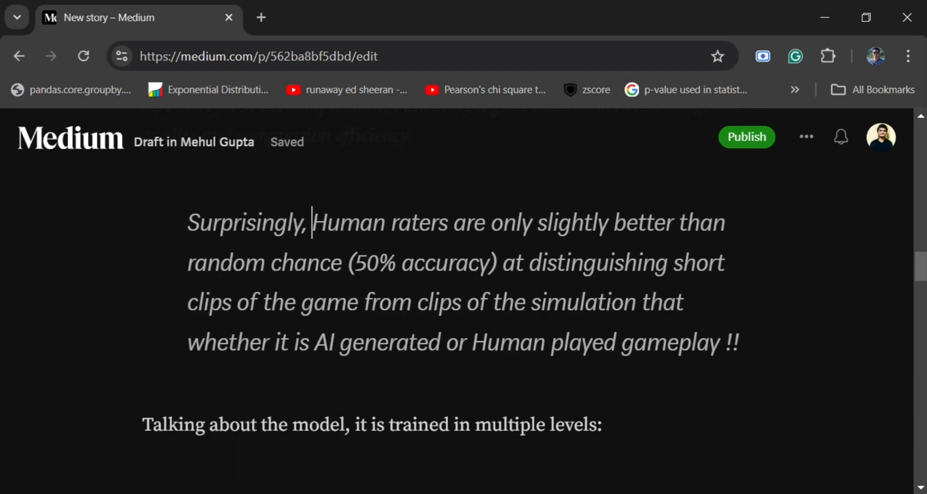
pyautogui.moveTo(312, 223); pyautogui.dragTo(733, 342)
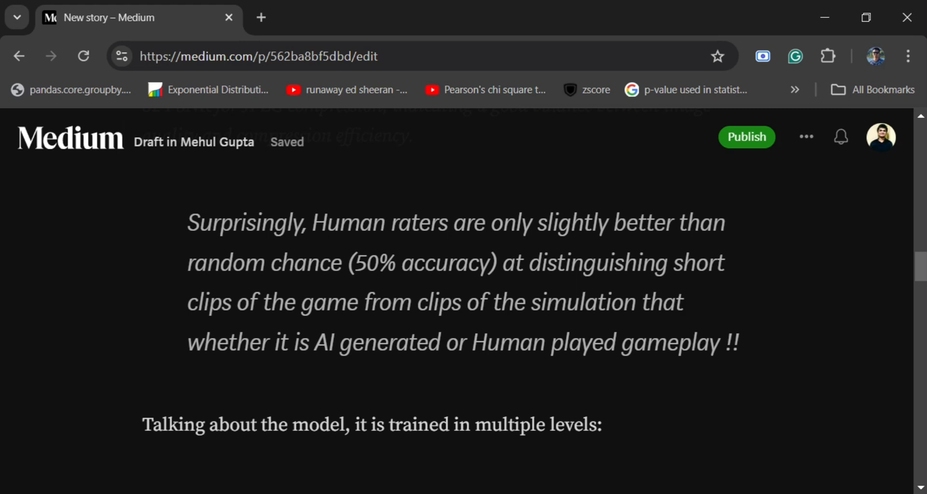
pyautogui.click(685, 302)
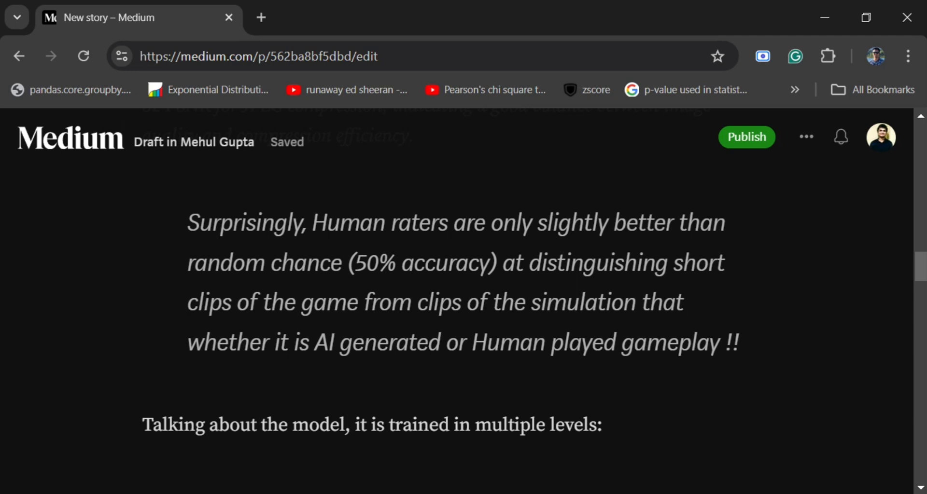
pyautogui.scroll(-3)
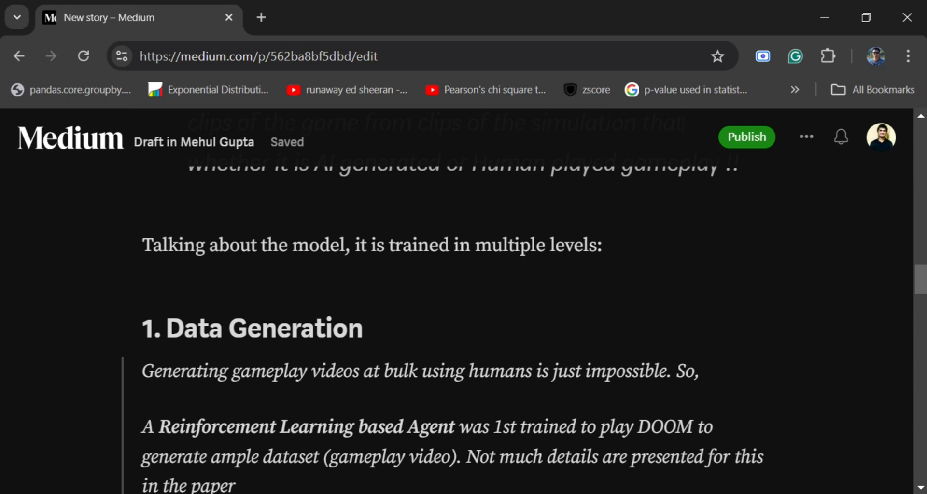
# Scroll through '2. Training the Generative Diffusion Model' until 'B. Adding Noise for Stability' appears.
pyautogui.scroll(-3)
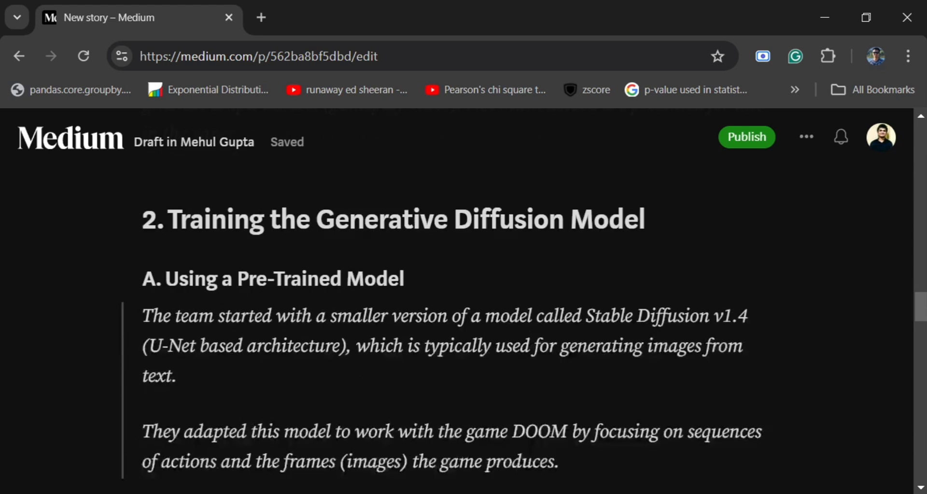
pyautogui.scroll(-3)
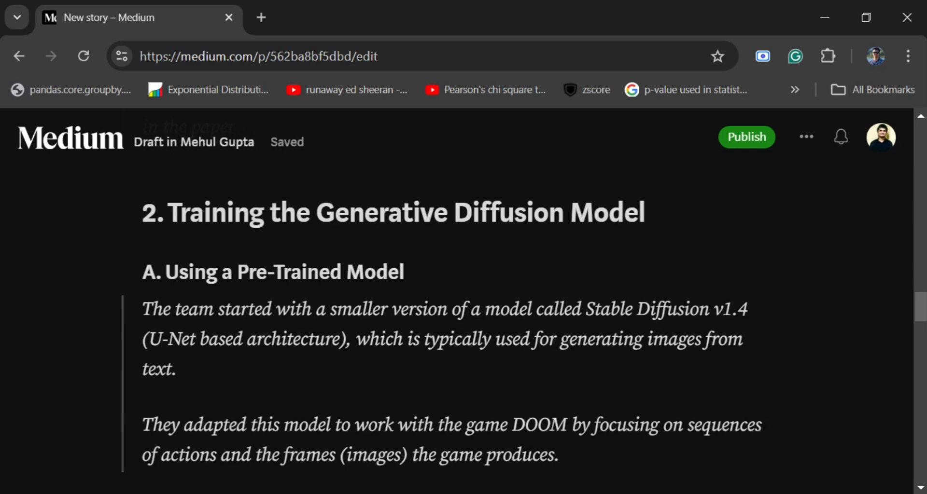
pyautogui.scroll(-3)
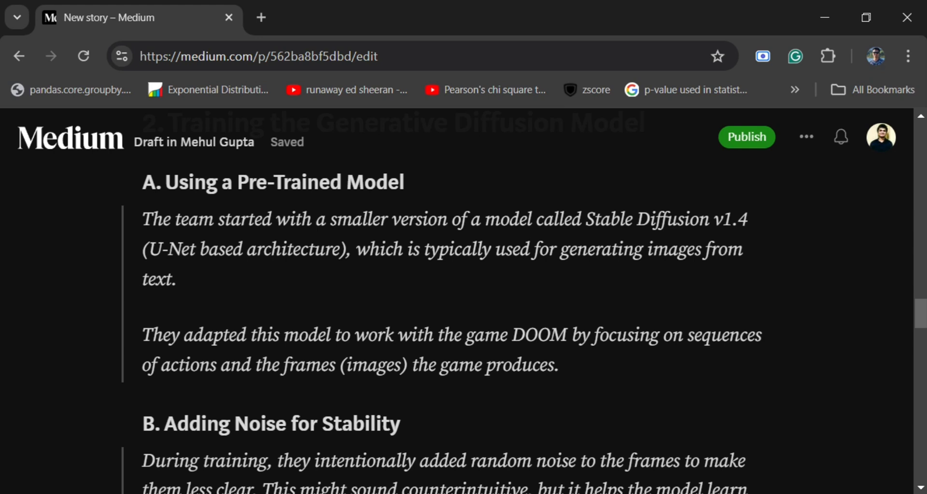
# Scroll past the noise-for-stability explanation to the '3. Latent Decoder Fine-Tuning (ResNet)' heading.
pyautogui.scroll(3)
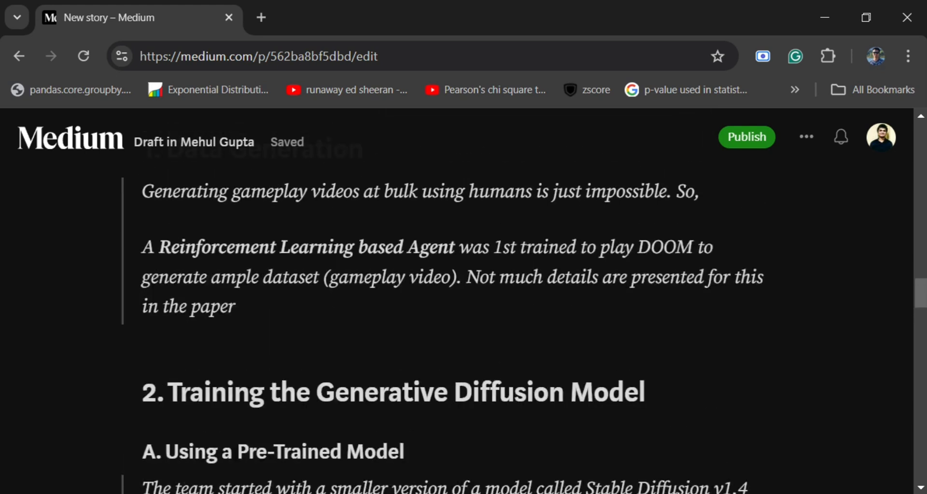
pyautogui.scroll(-3)
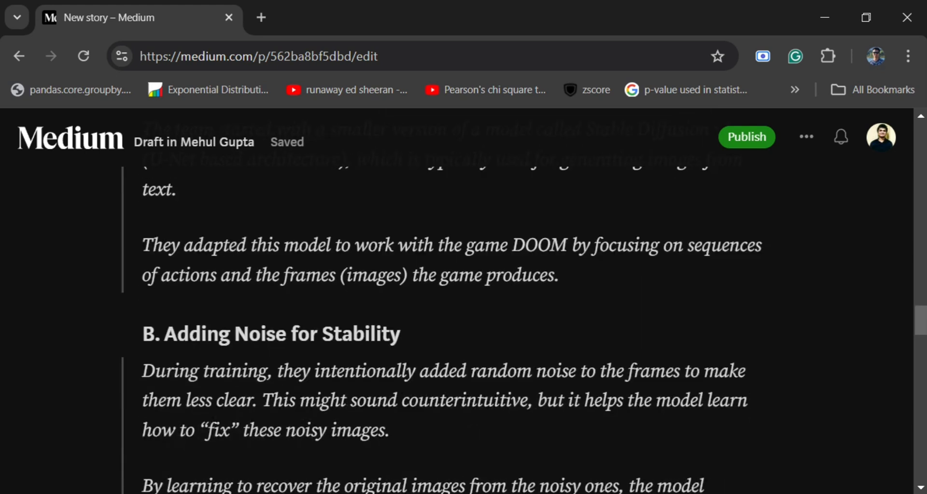
pyautogui.scroll(-3)
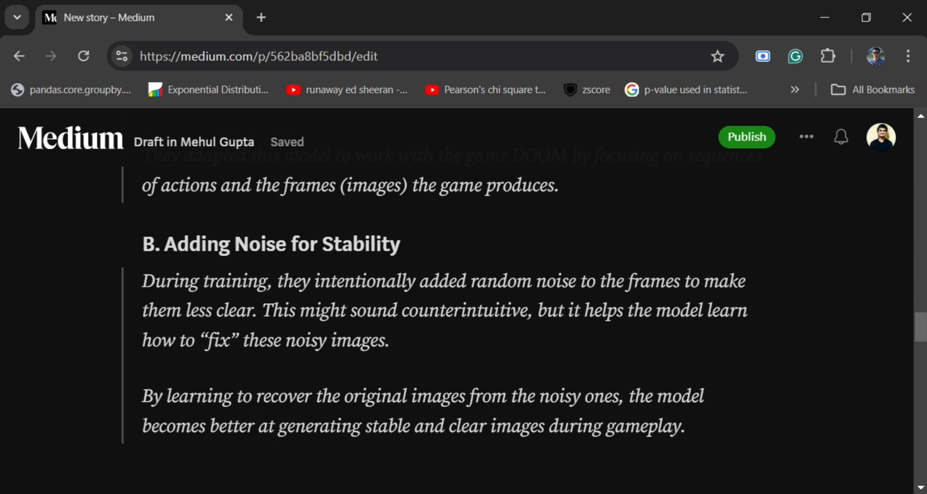
pyautogui.scroll(-3)
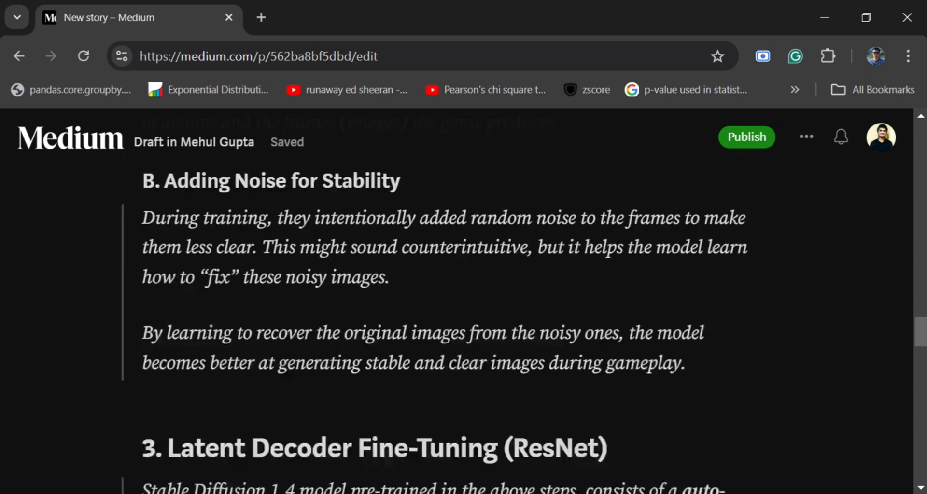
pyautogui.scroll(-3)
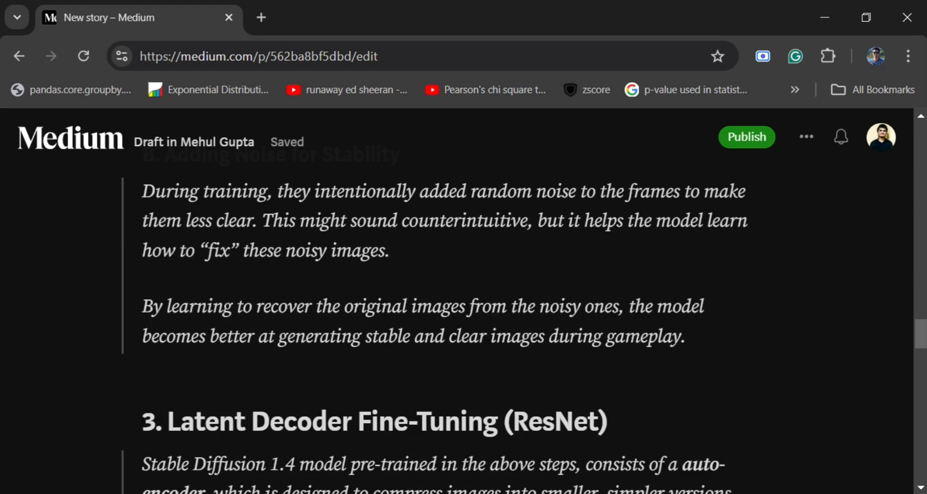
# Read section 3 on decoder-only fine-tuning down to the 'They used MSE as loss function' line.
pyautogui.scroll(-3)
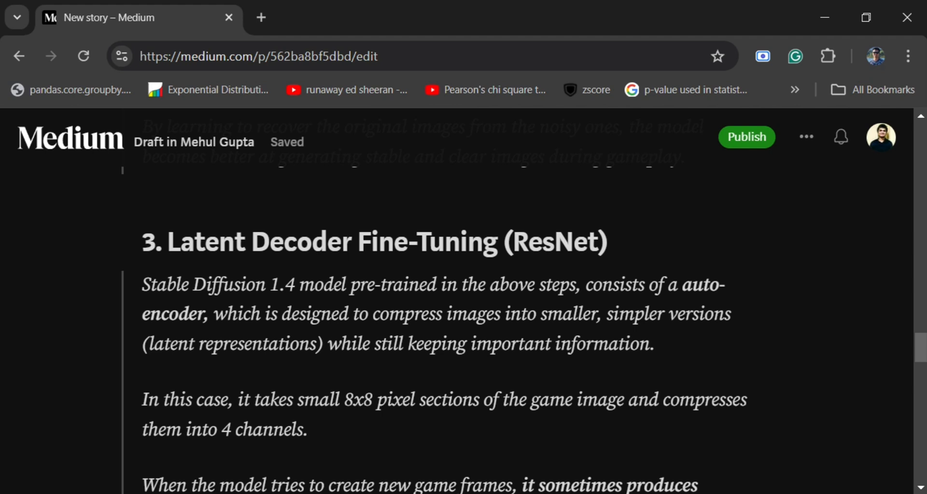
pyautogui.moveTo(382, 313); pyautogui.dragTo(730, 314)
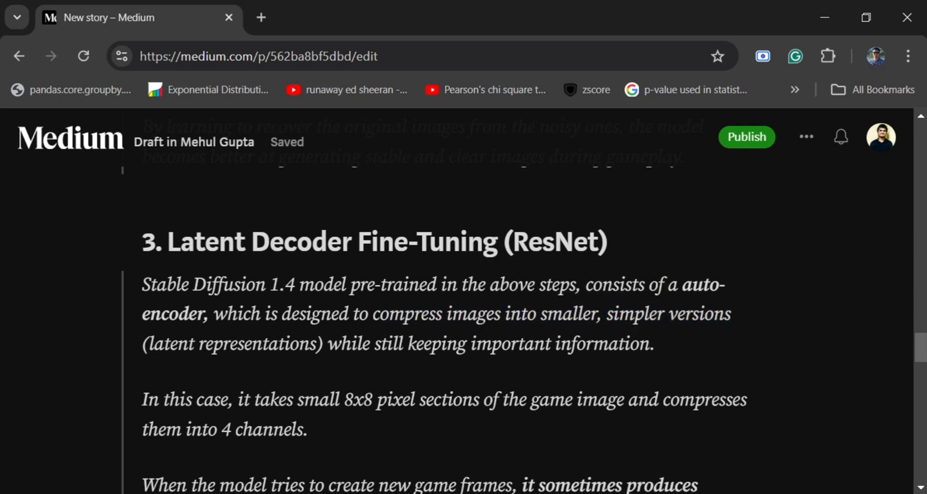
pyautogui.scroll(-3)
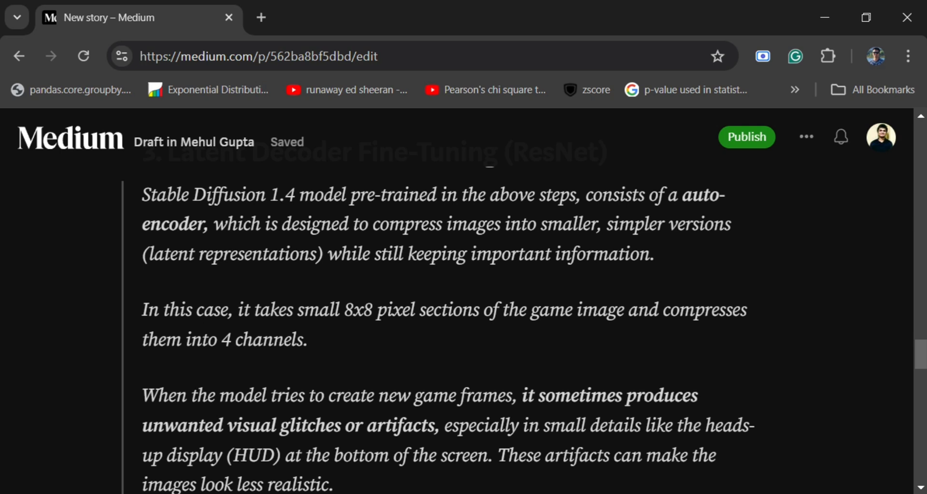
pyautogui.click(475, 254)
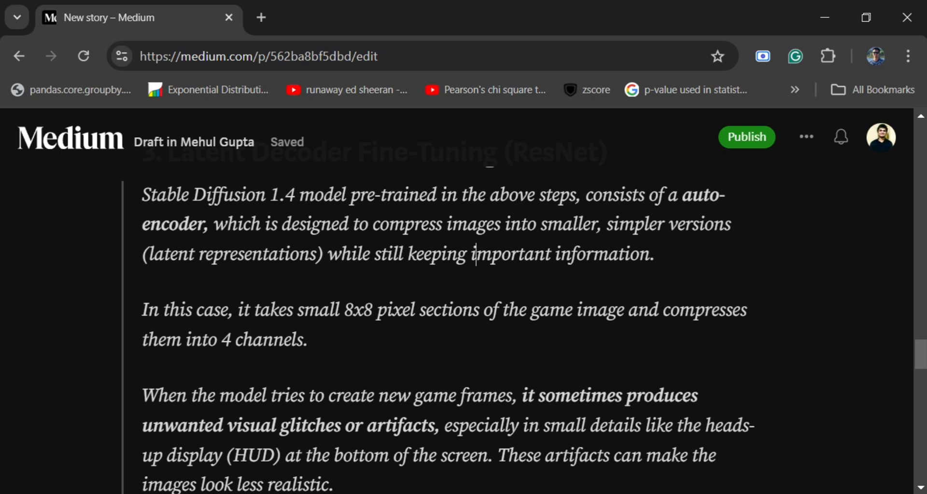
pyautogui.scroll(-3)
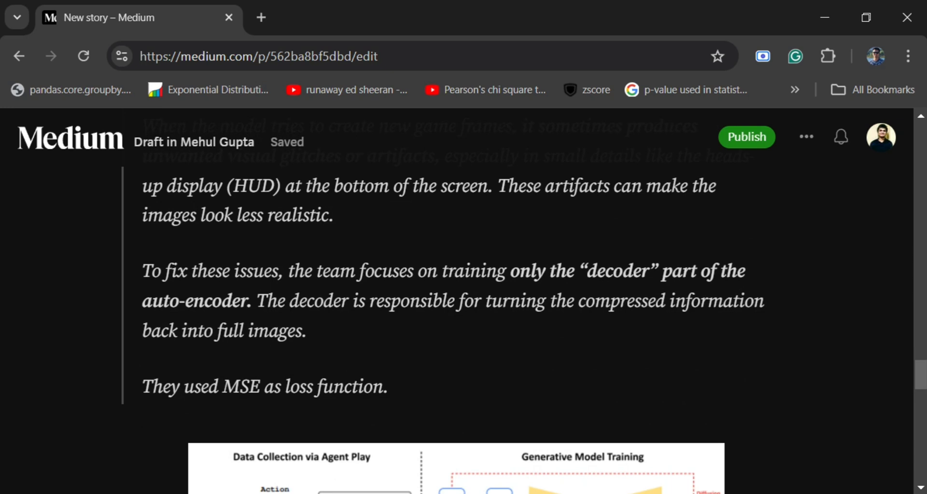
# Scroll just below the MSE loss sentence so the top of the architecture diagram appears.
pyautogui.moveTo(259, 302); pyautogui.dragTo(306, 331)
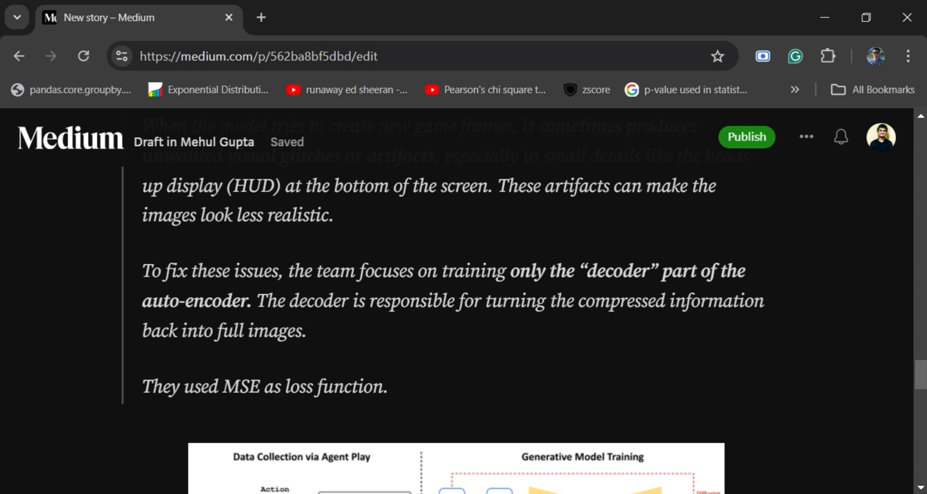
pyautogui.click(310, 330)
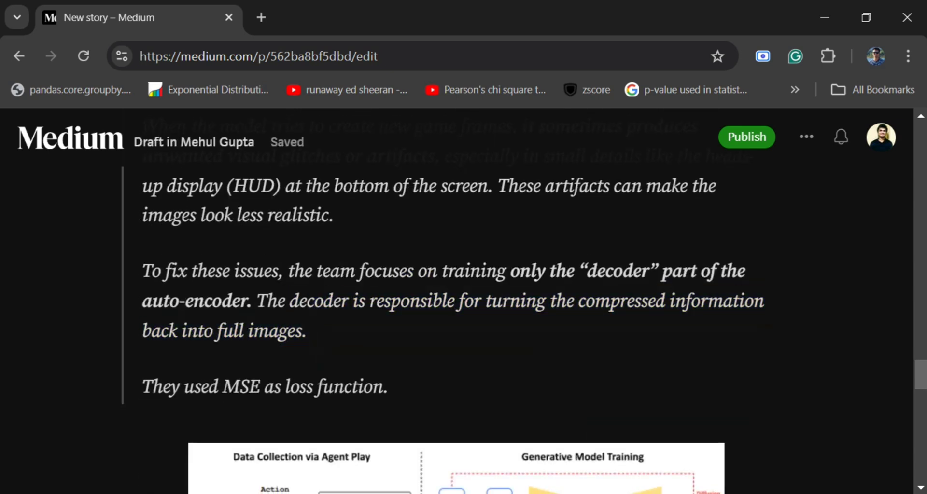
pyautogui.scroll(-3)
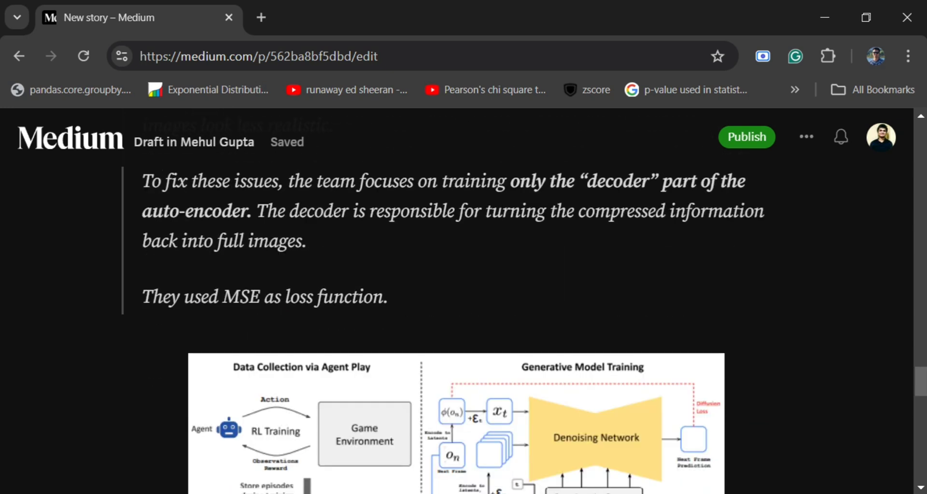
pyautogui.click(499, 211)
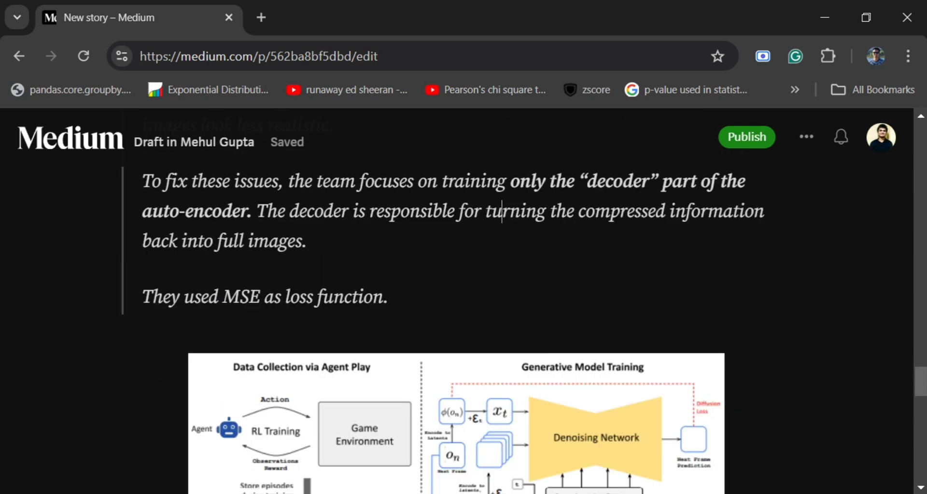
# Bring the full Data Collection and Generative Model Training diagram with its arXiv source link into view.
pyautogui.scroll(-3)
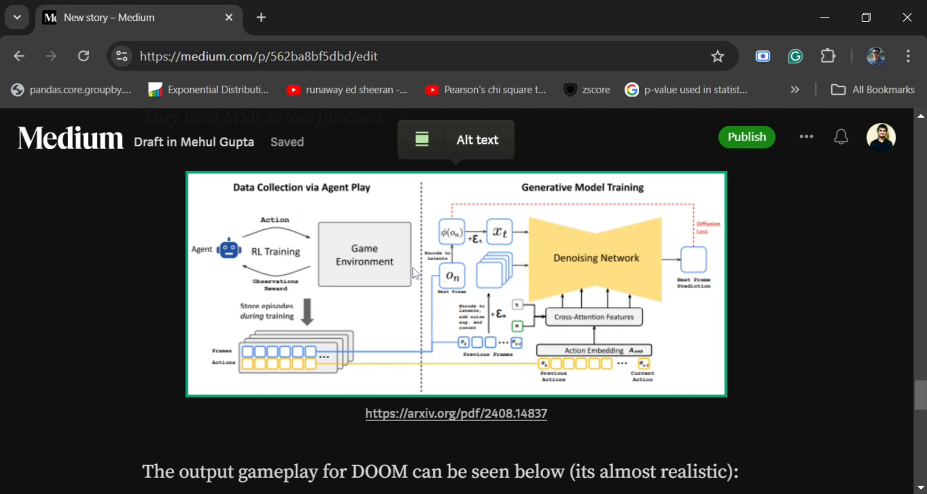
pyautogui.moveTo(592, 328)
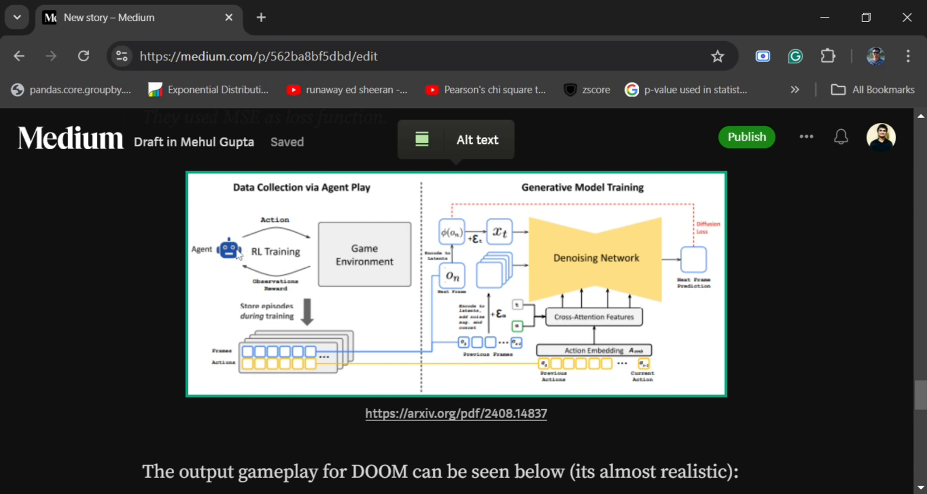
pyautogui.moveTo(309, 229)
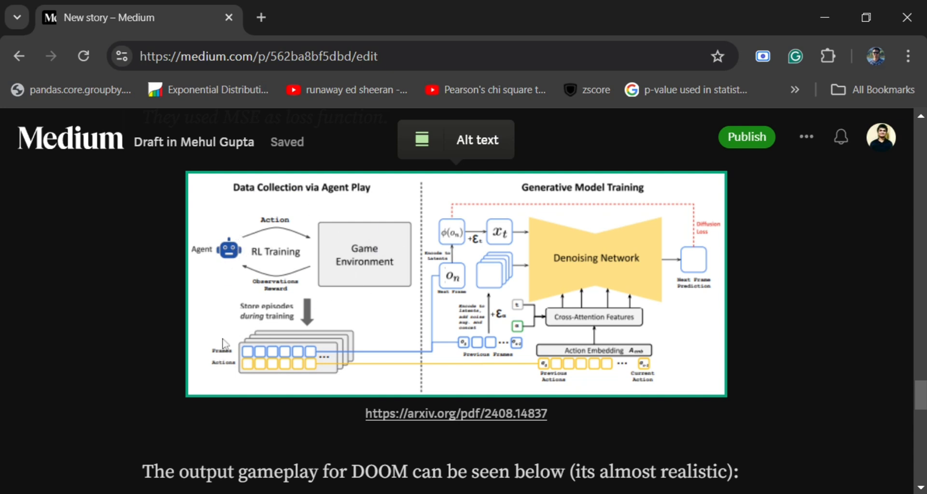
pyautogui.moveTo(649, 184)
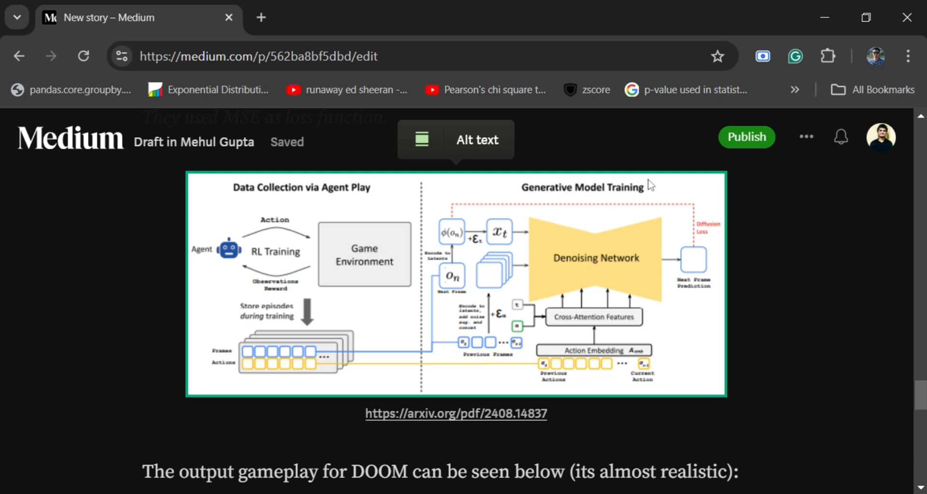
pyautogui.moveTo(670, 322)
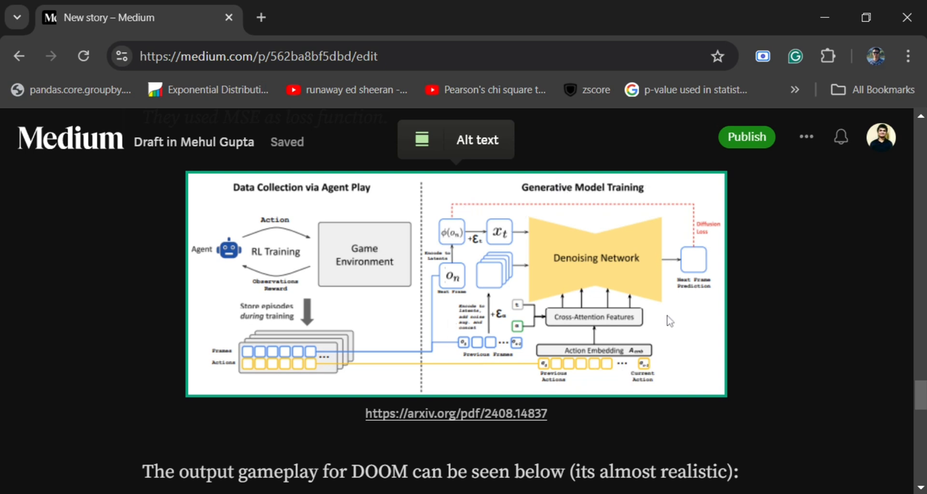
pyautogui.moveTo(642, 267)
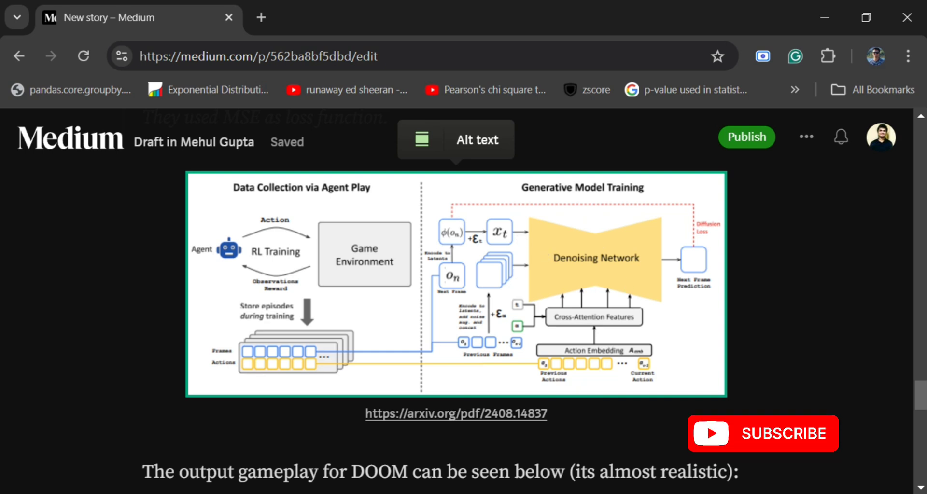
pyautogui.scroll(-3)
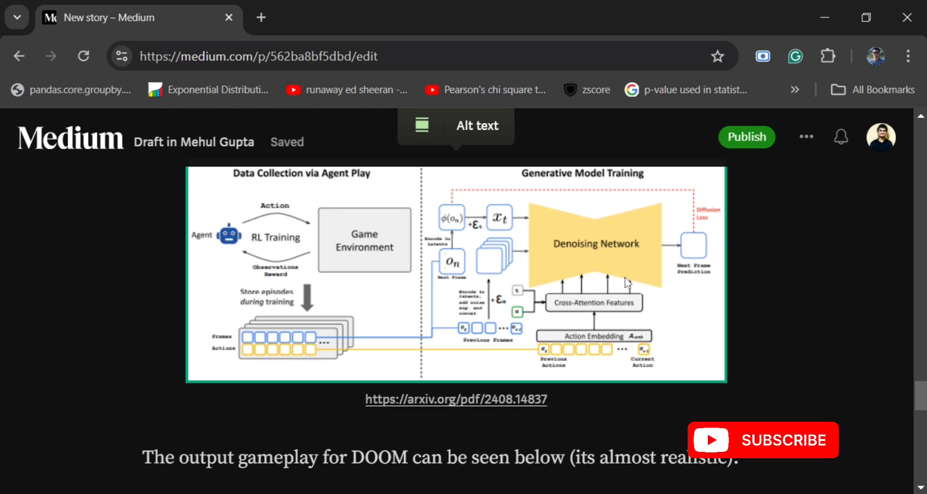
# Scroll past the embedded GameNGen DOOM video to the closing 'We are in for some treat soon !' paragraph.
pyautogui.scroll(-3)
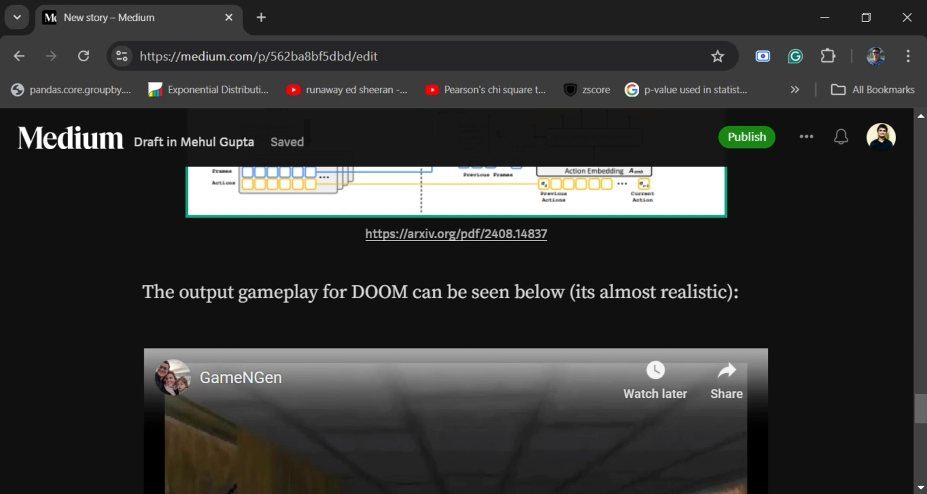
pyautogui.scroll(-3)
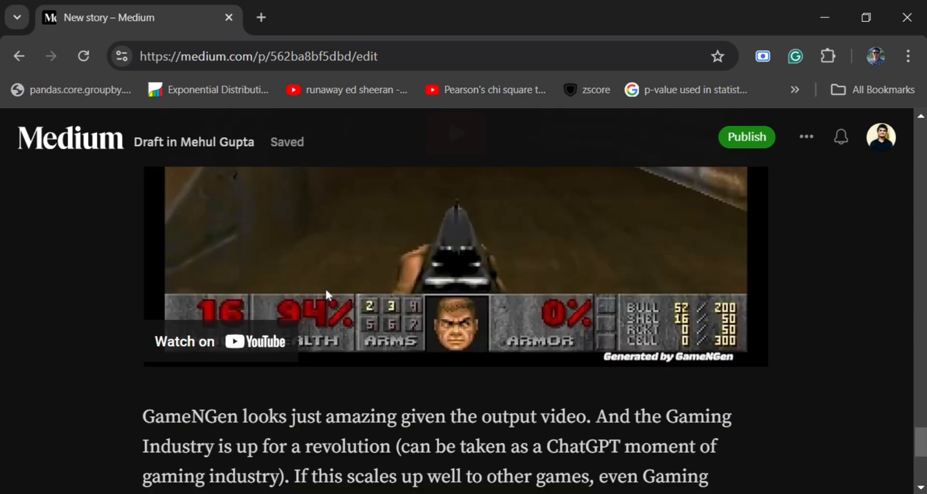
pyautogui.scroll(-3)
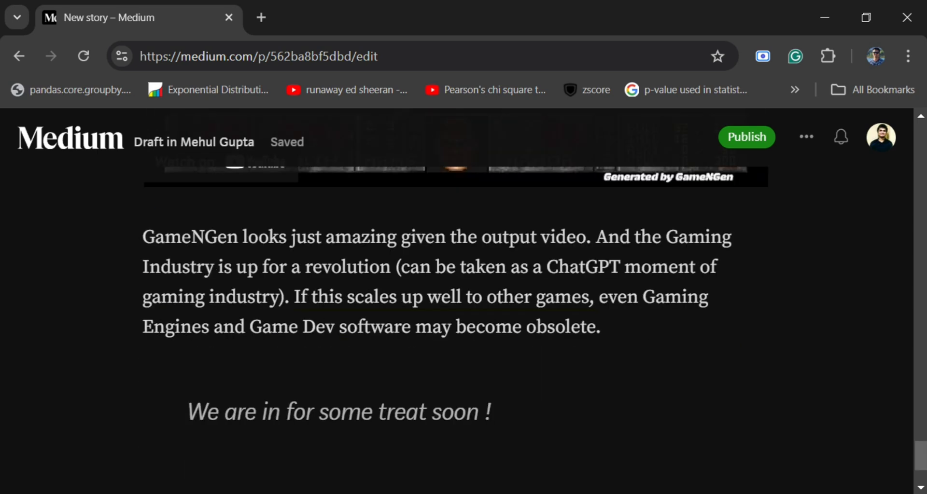